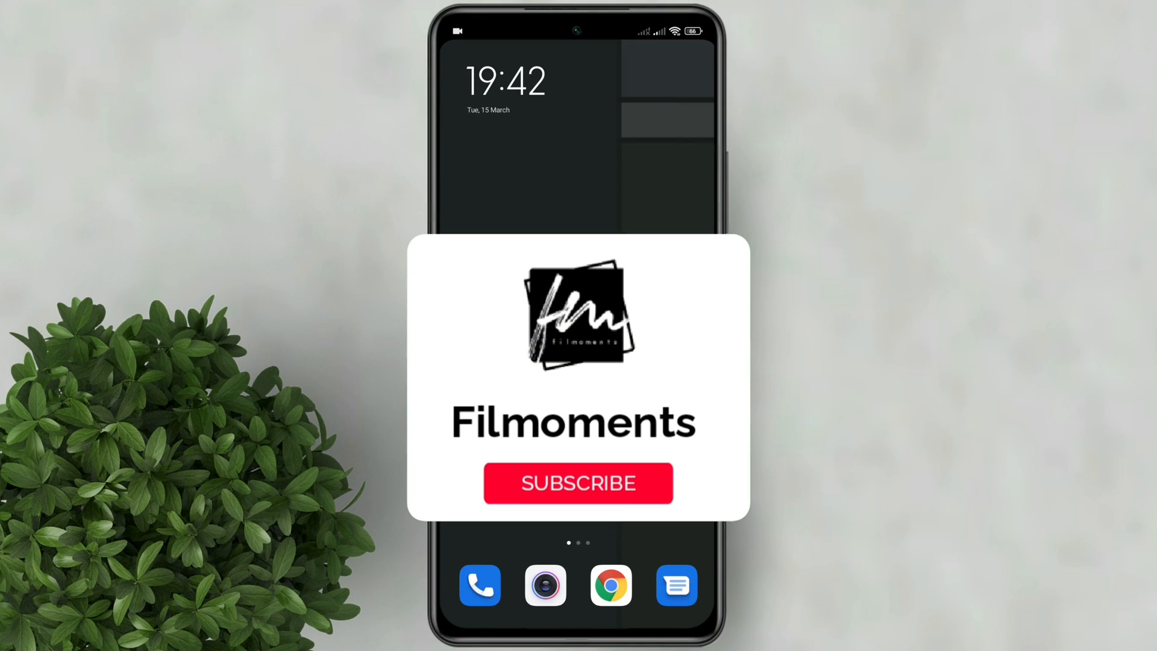
Step: Open Security's Game Turbo, add Messenger, and launch it under Game Turbo
click(577, 483)
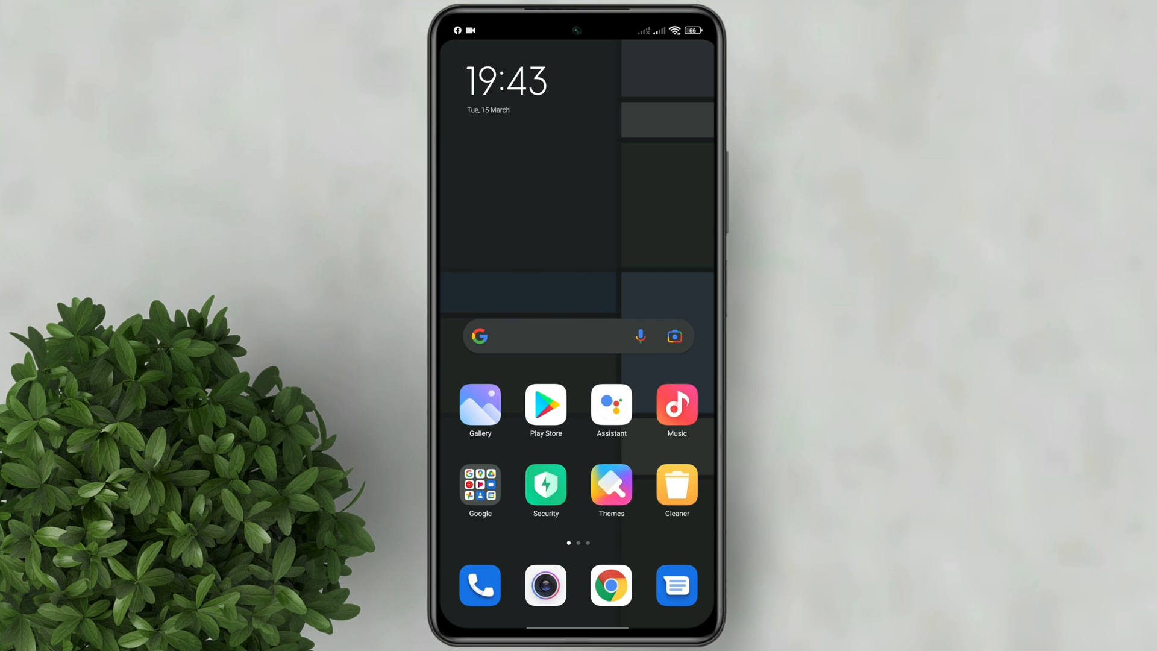
click(545, 484)
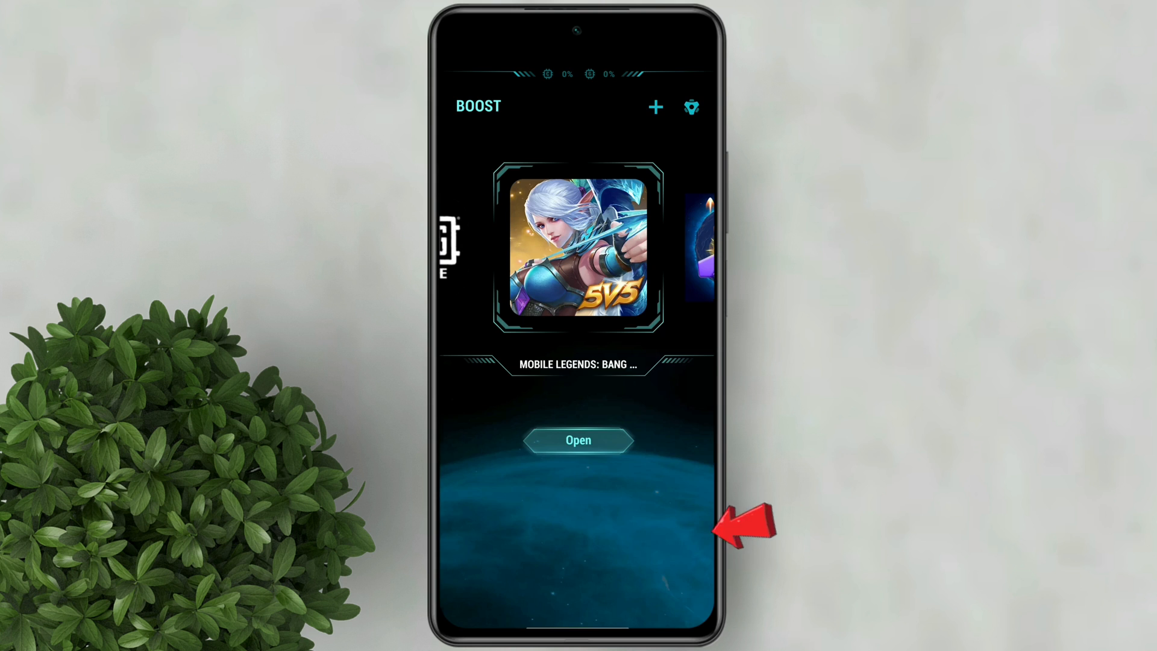
click(654, 107)
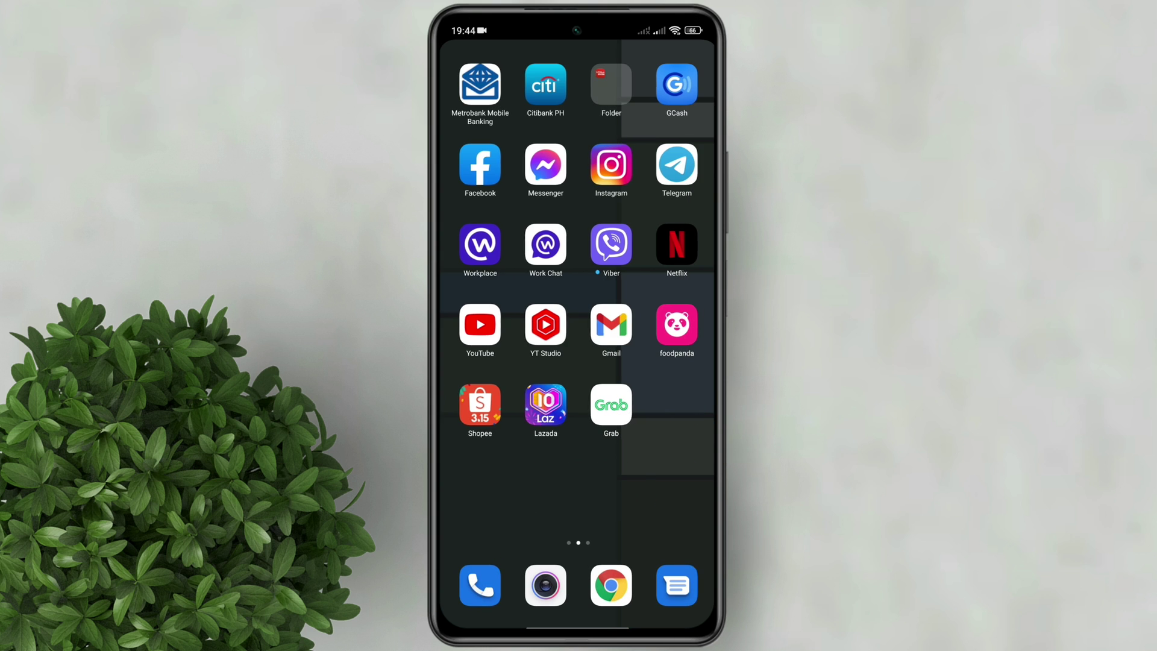
click(545, 165)
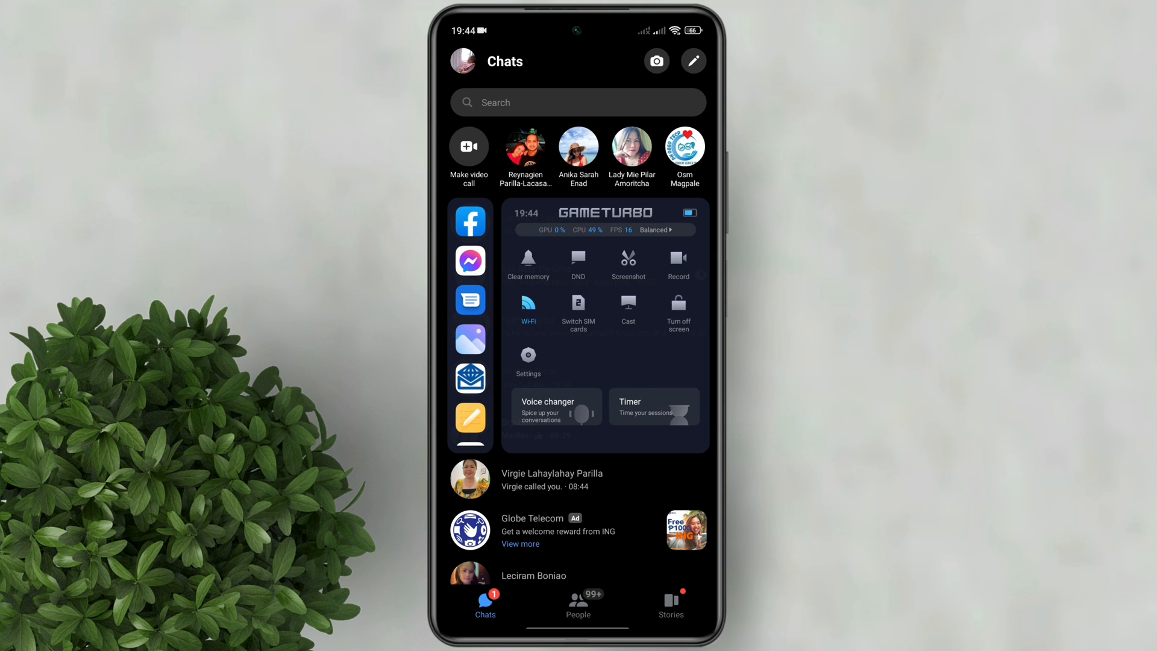
Step: In Game Turbo's Voice changer, preview the Man effect, then select Robot
click(548, 406)
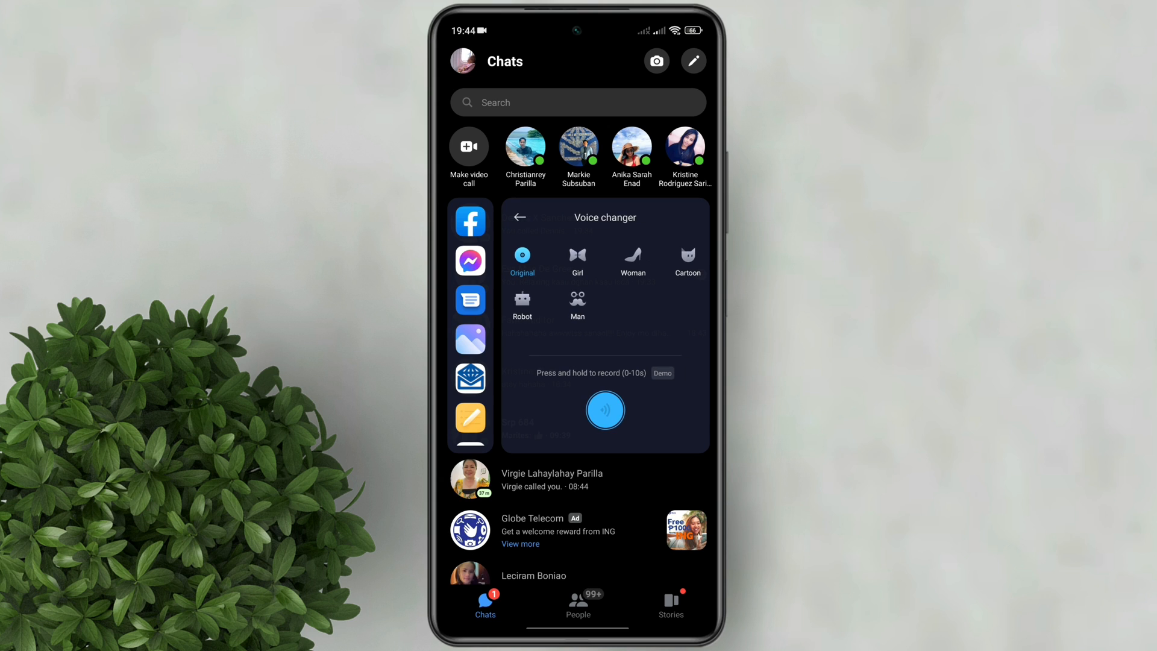
click(578, 305)
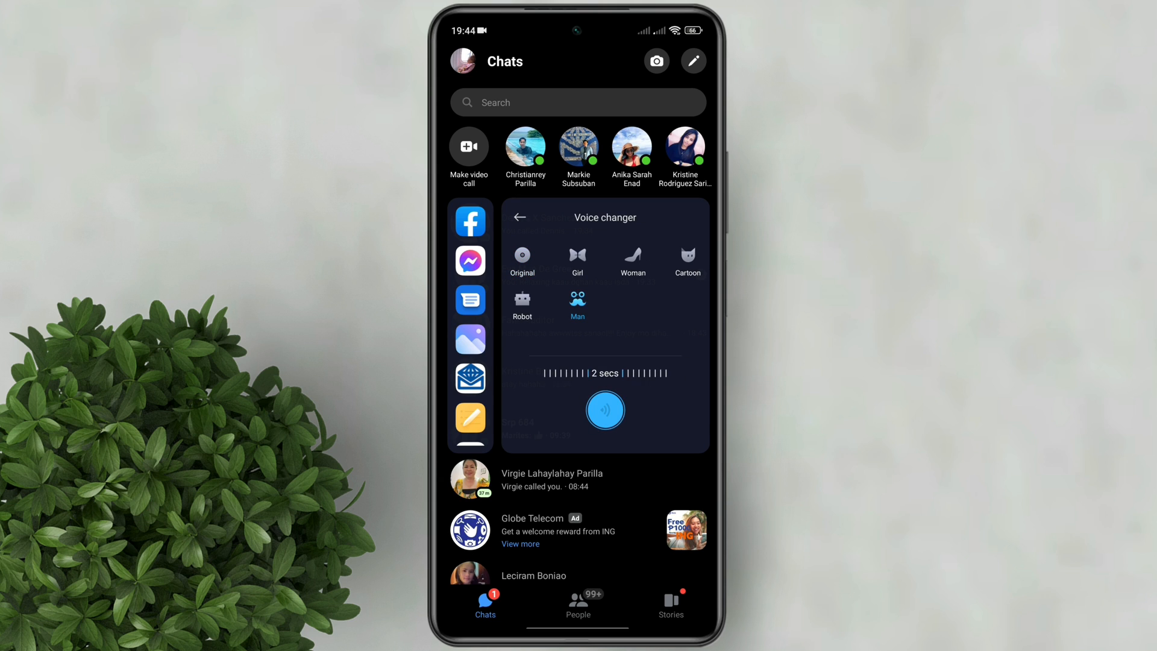
click(577, 300)
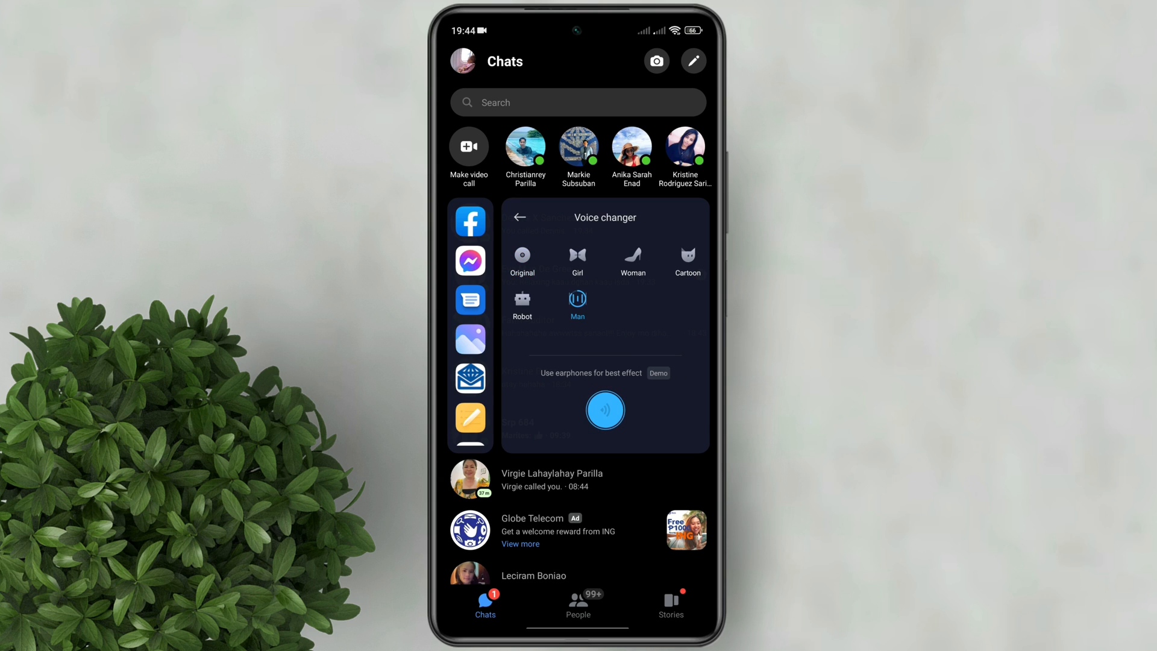
click(522, 298)
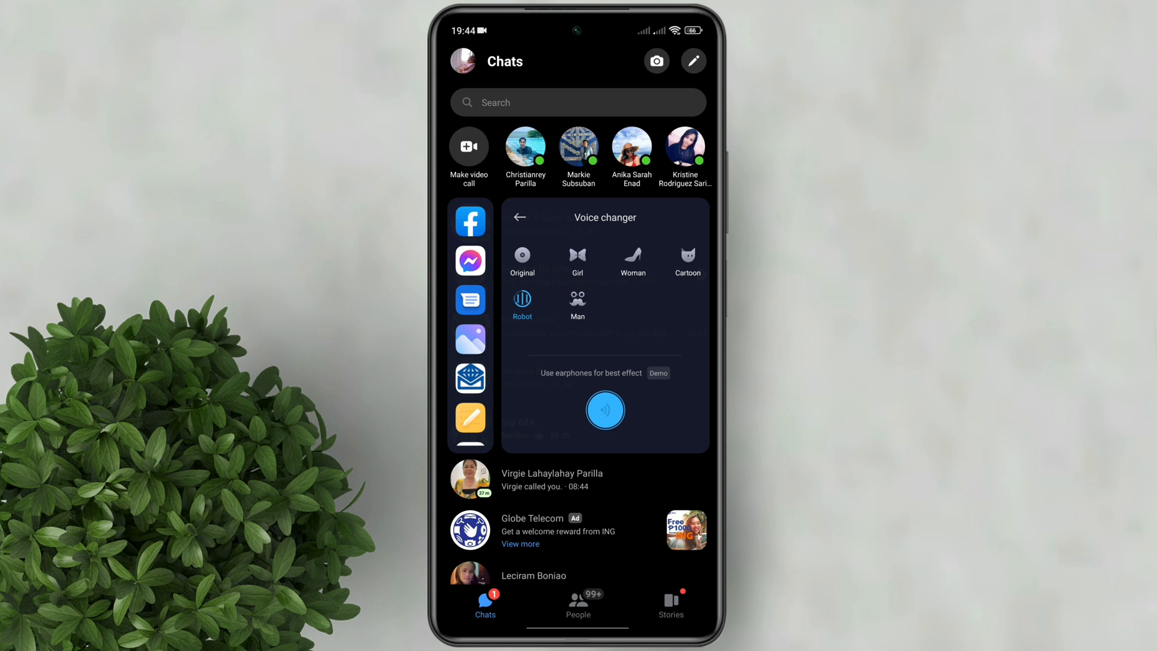
click(522, 300)
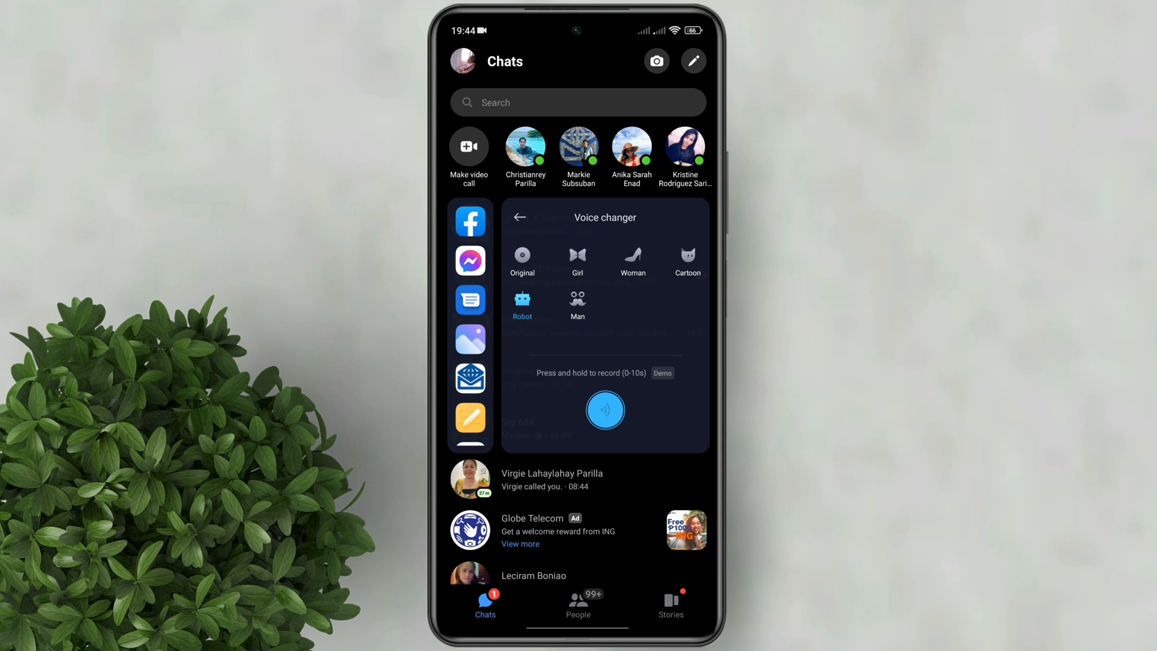
click(578, 302)
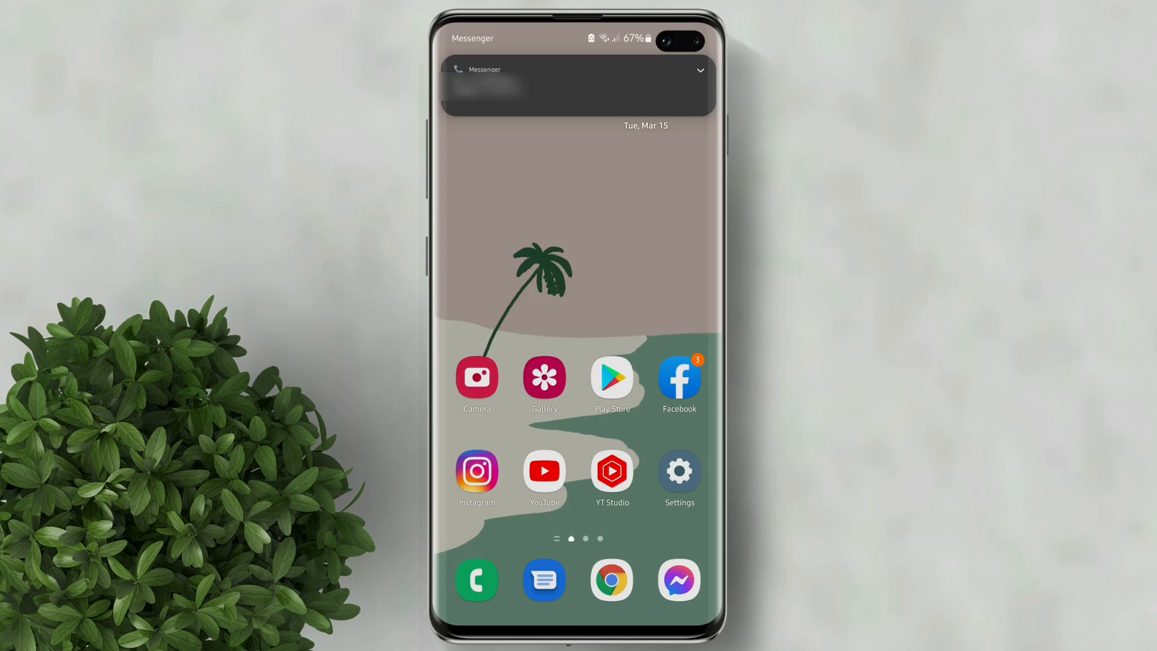
Step: Answer the incoming Messenger voice call from its notification and use the call screen
click(577, 85)
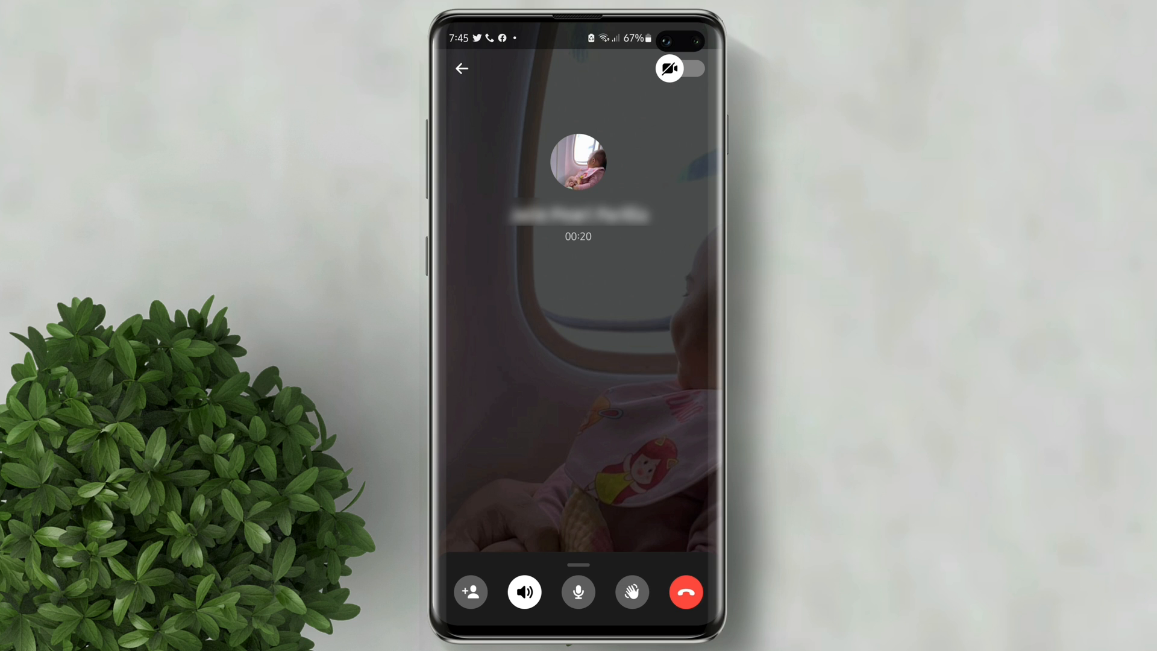
click(685, 591)
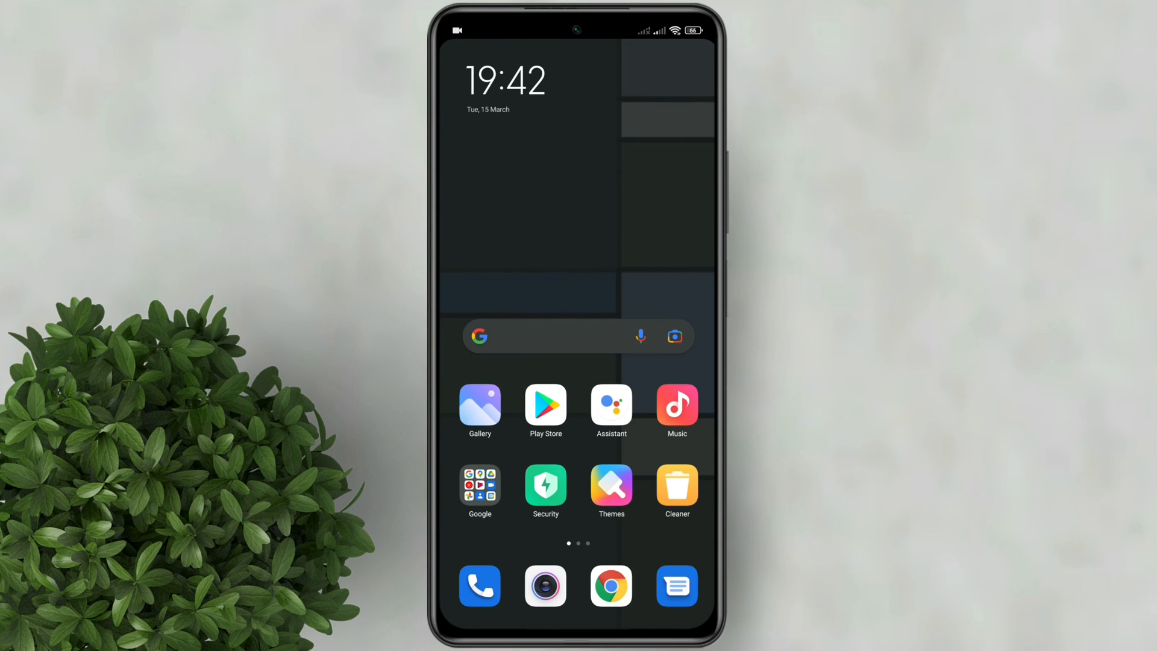